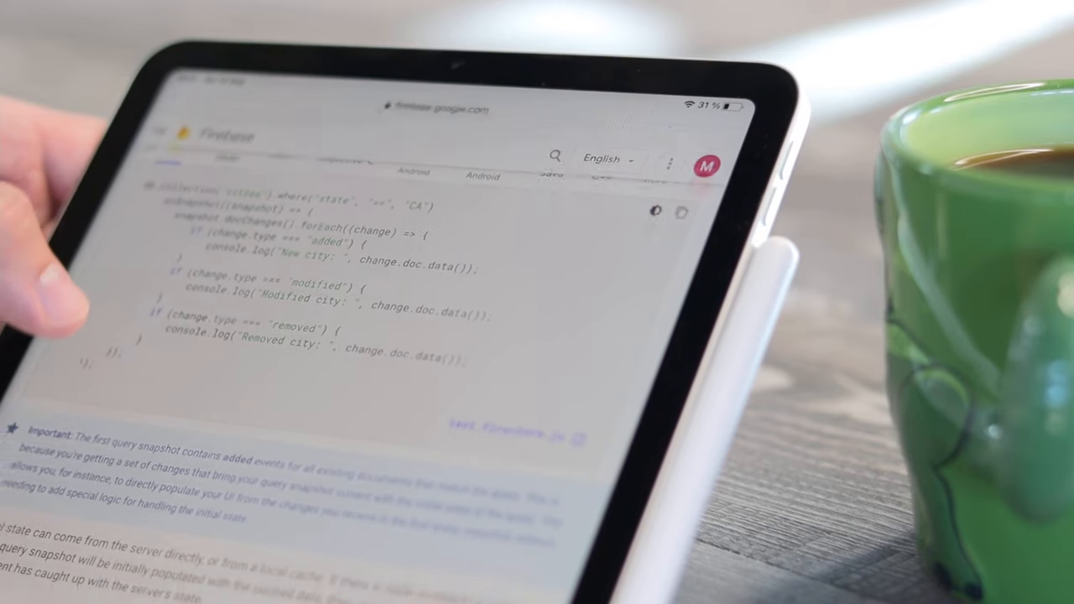
Step: Scroll the Firebase Firestore docs down to the 'Detach a listener' section and its code tabs
scroll(down, 3)
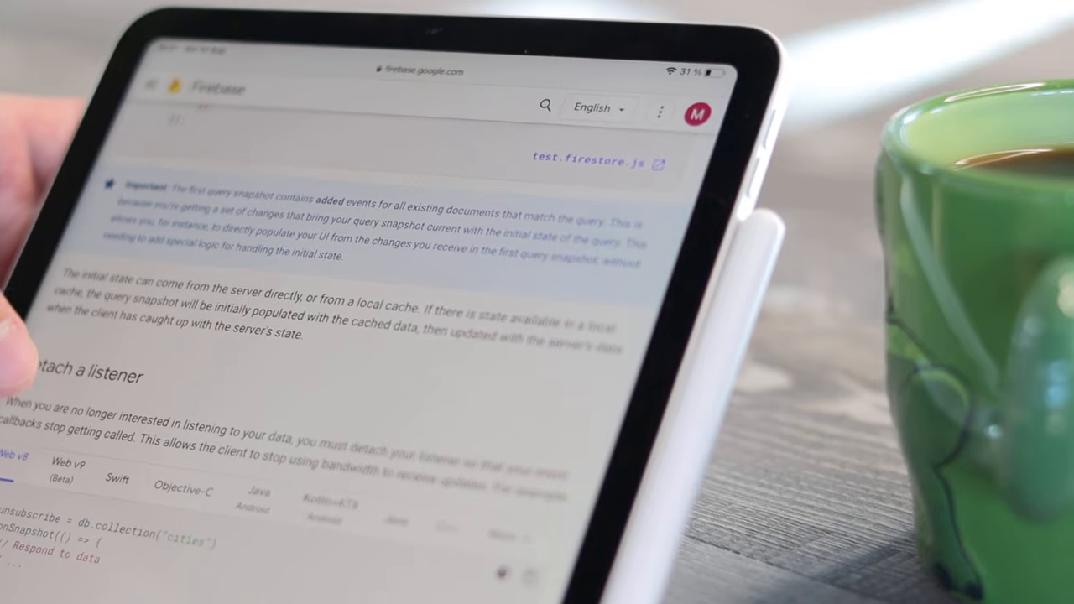
scroll(down, 3)
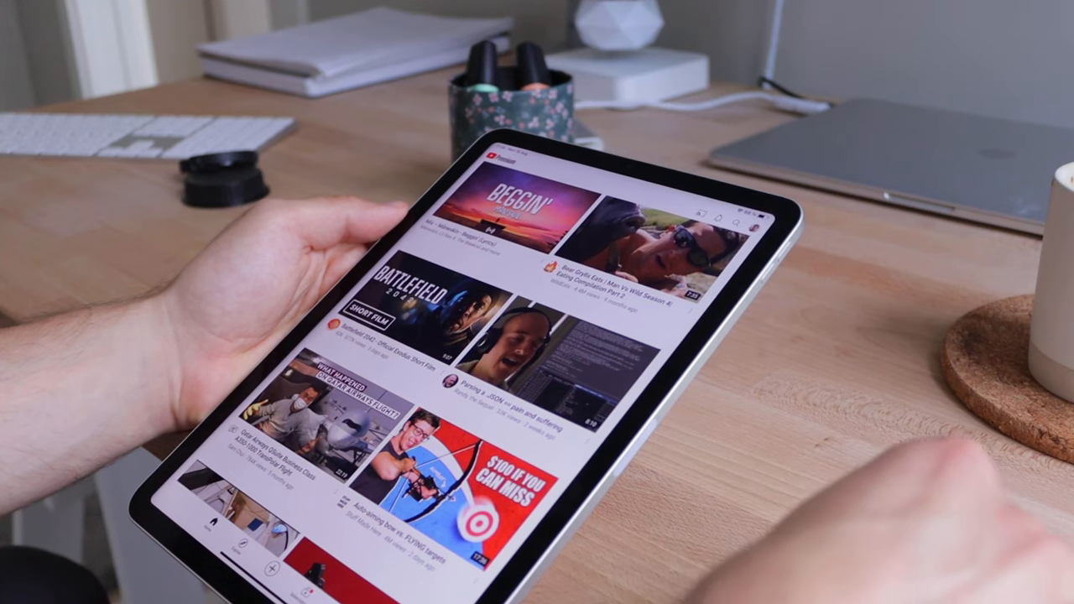
Step: Open the 'Parsing a JSON…' video from the YouTube home feed
click(507, 382)
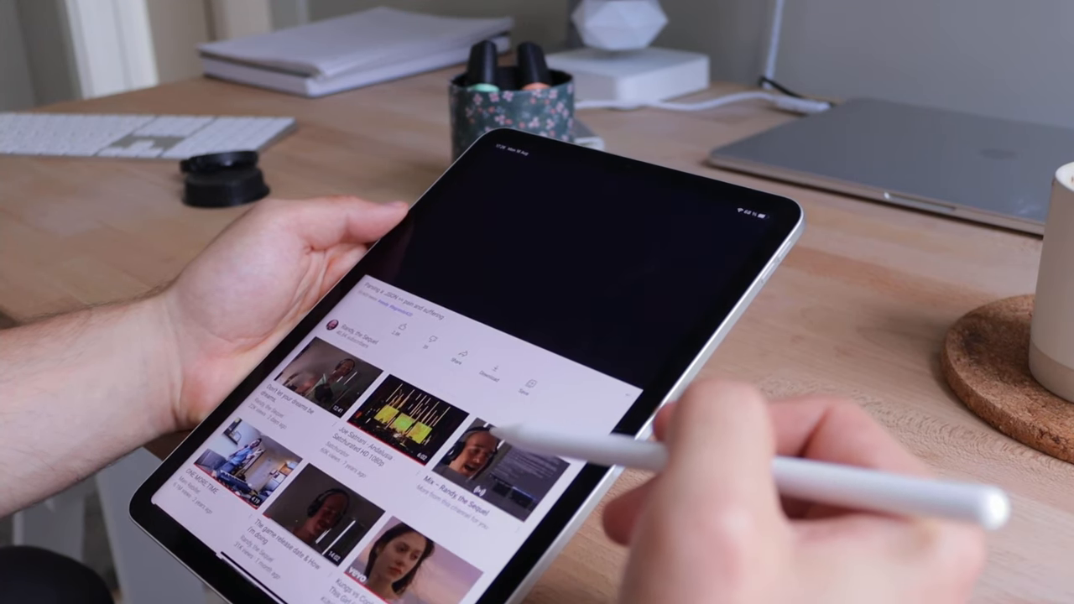